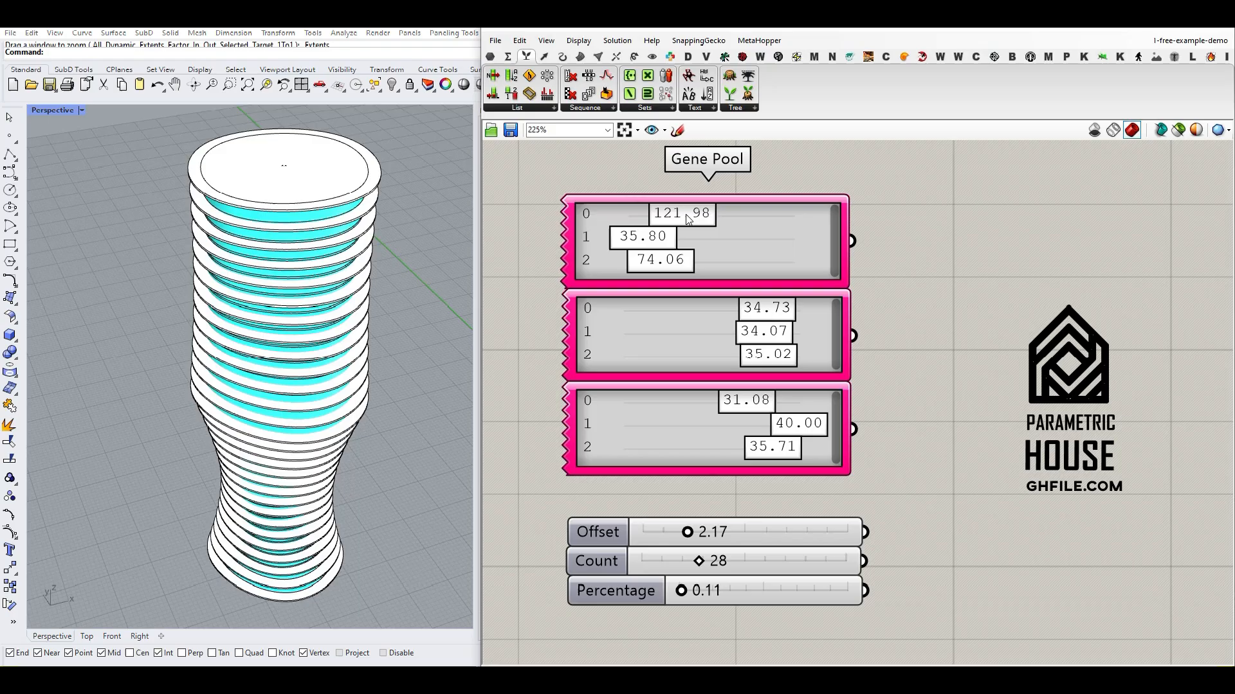
- Raise all values of the first gene pool and reshuffle the second pool's genes
drag(681, 212, 677, 212)
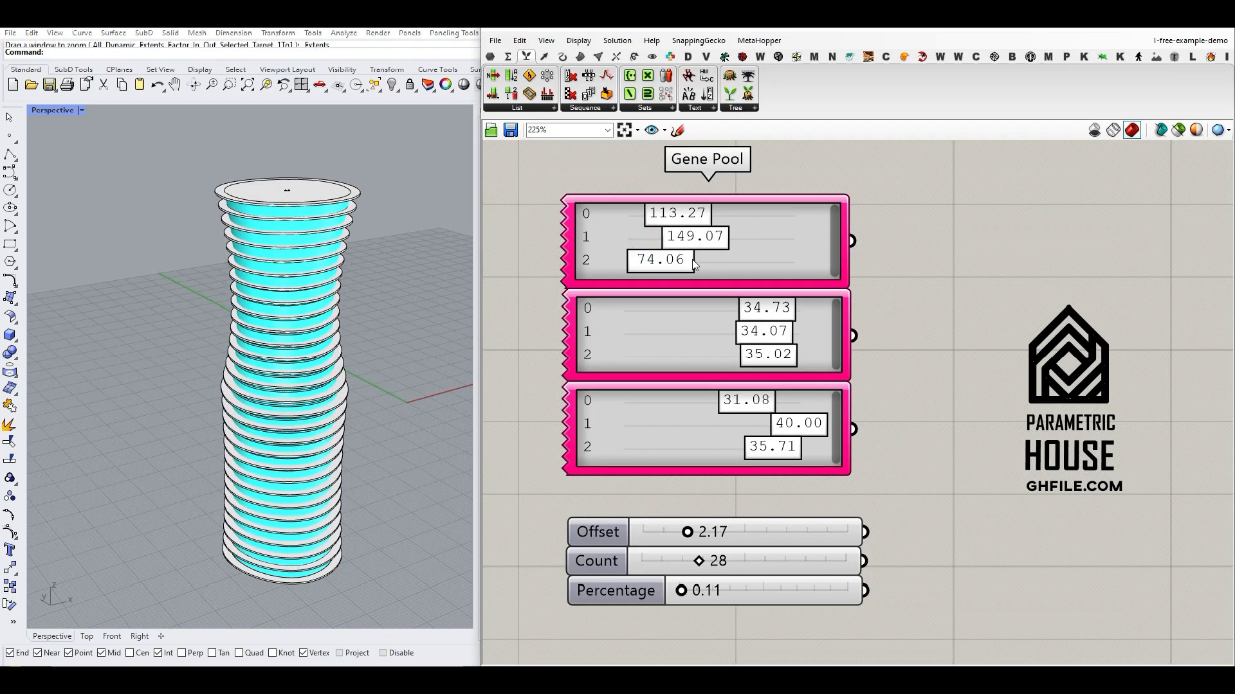
drag(661, 260, 712, 259)
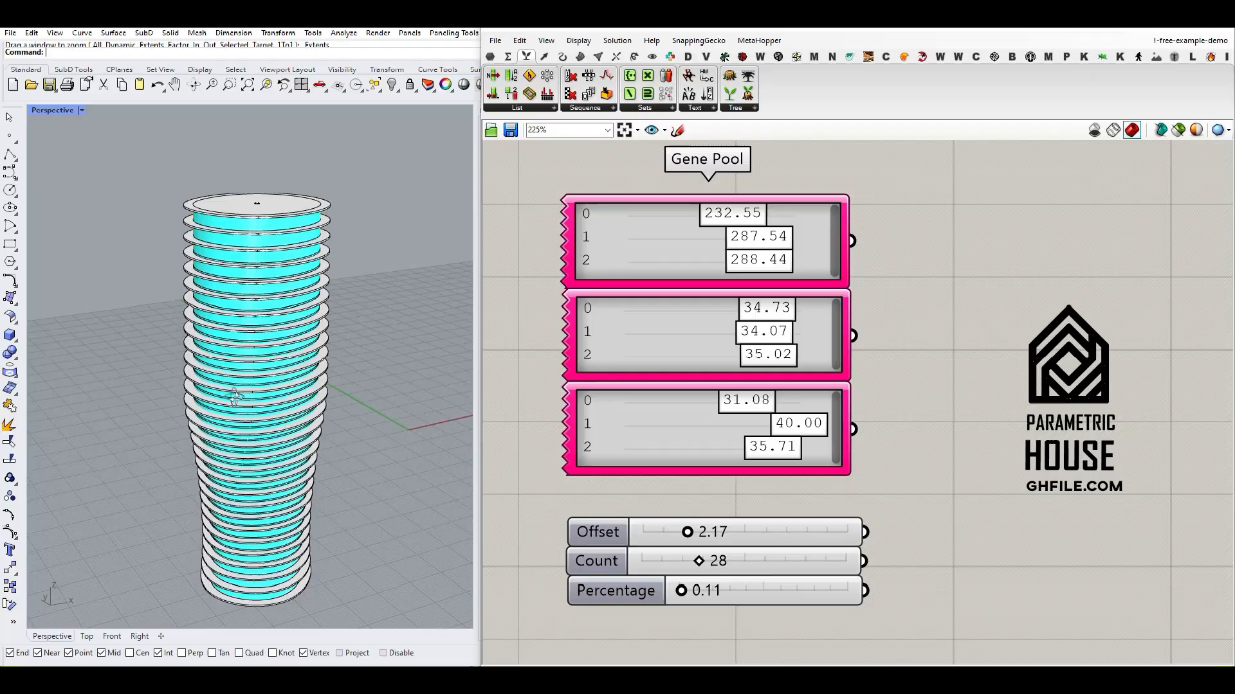
drag(779, 307, 728, 315)
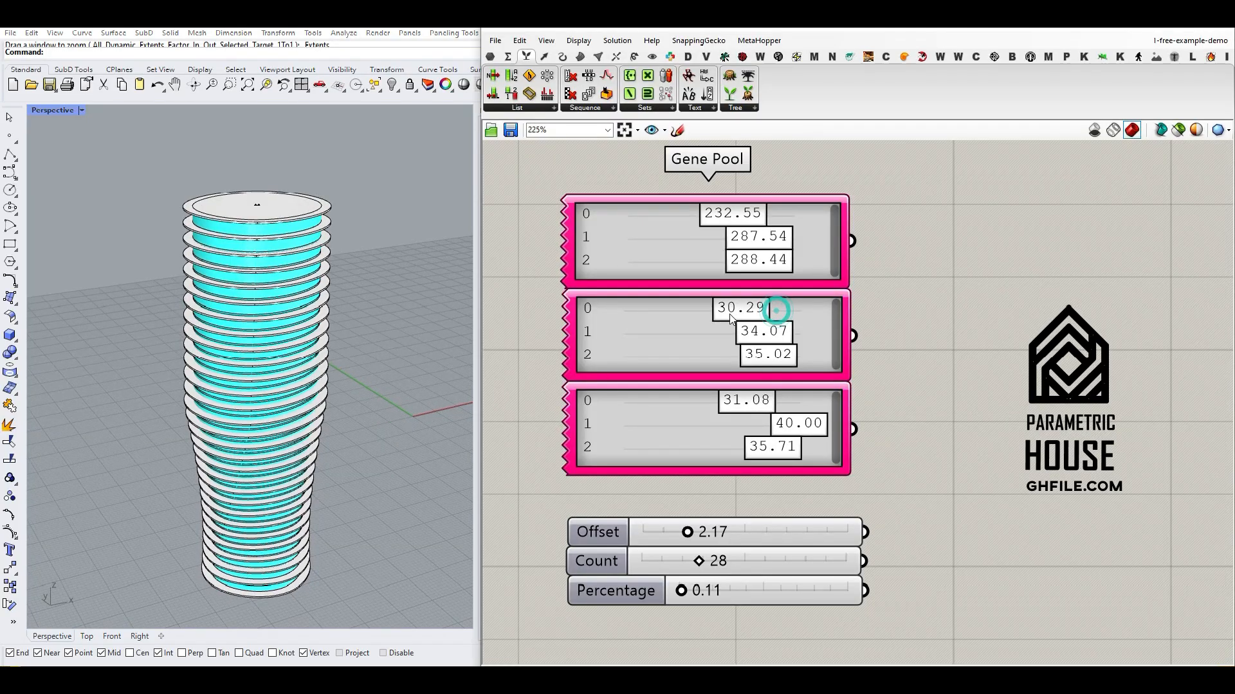
drag(772, 308, 679, 307)
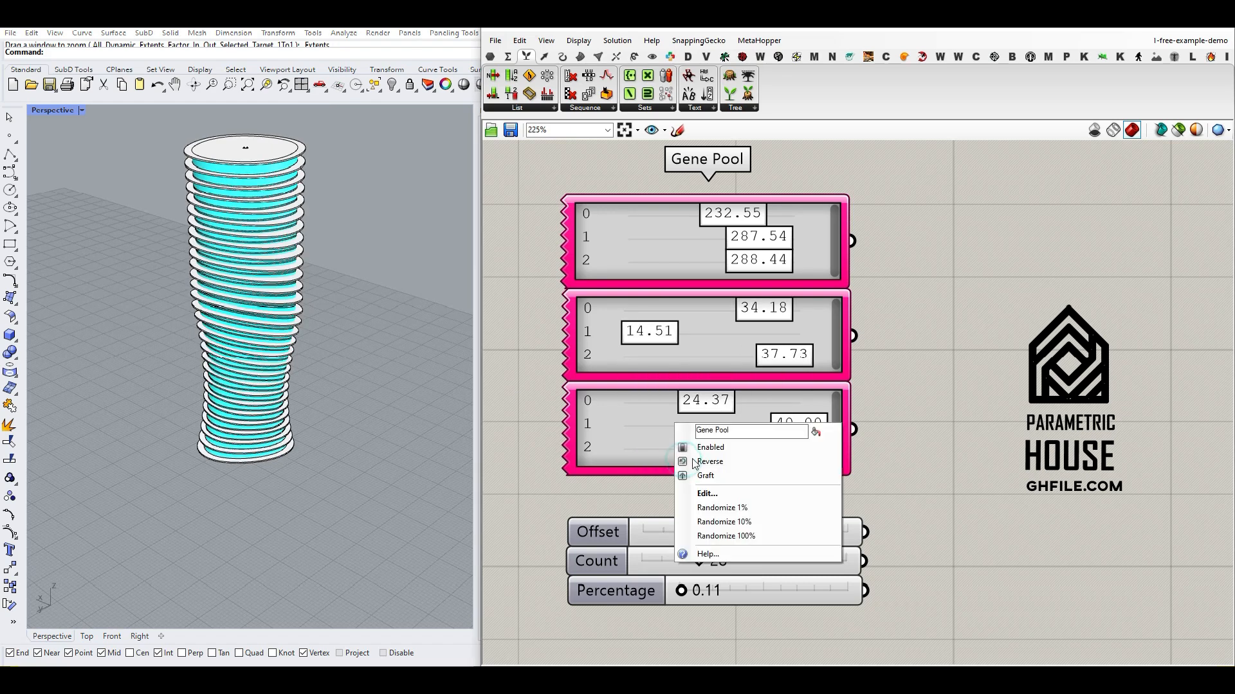
- Randomize the third gene pool, then set Offset to 2.20 and Count to 21
click(723, 521)
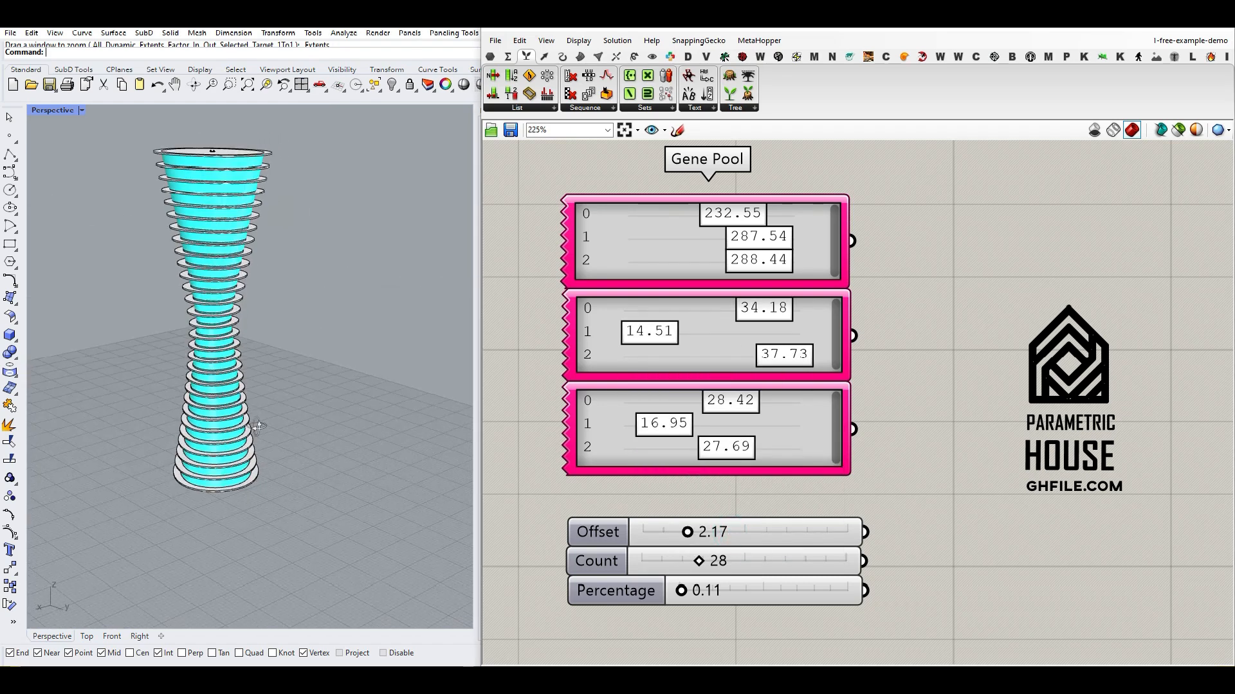
drag(687, 531, 712, 531)
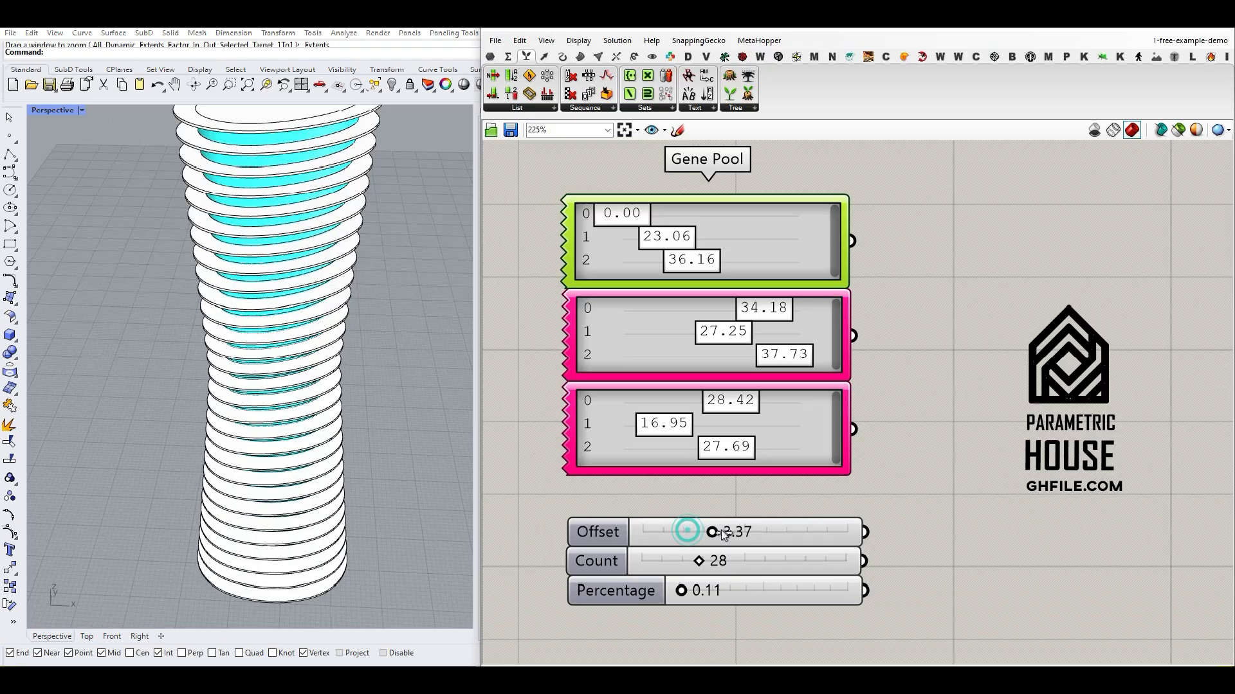
drag(709, 532, 685, 531)
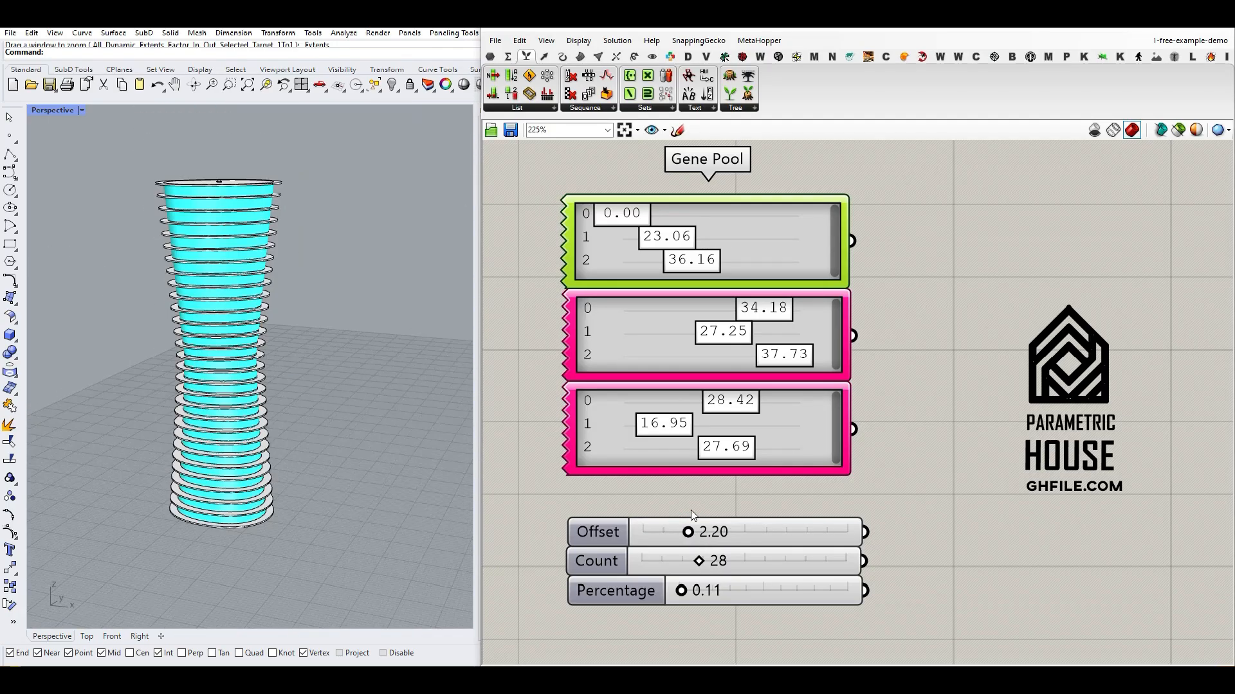
drag(697, 561, 692, 560)
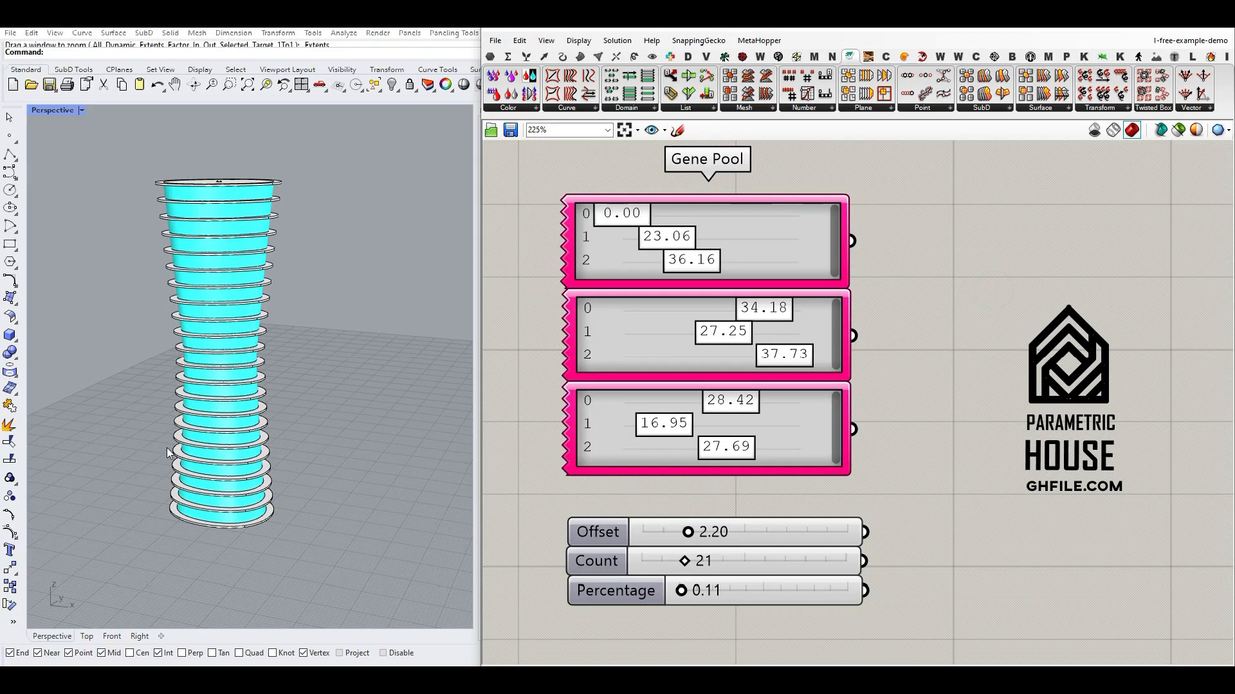
- Sweep Percentage up to its 1.00 maximum and back down to 0.10
drag(683, 591, 768, 590)
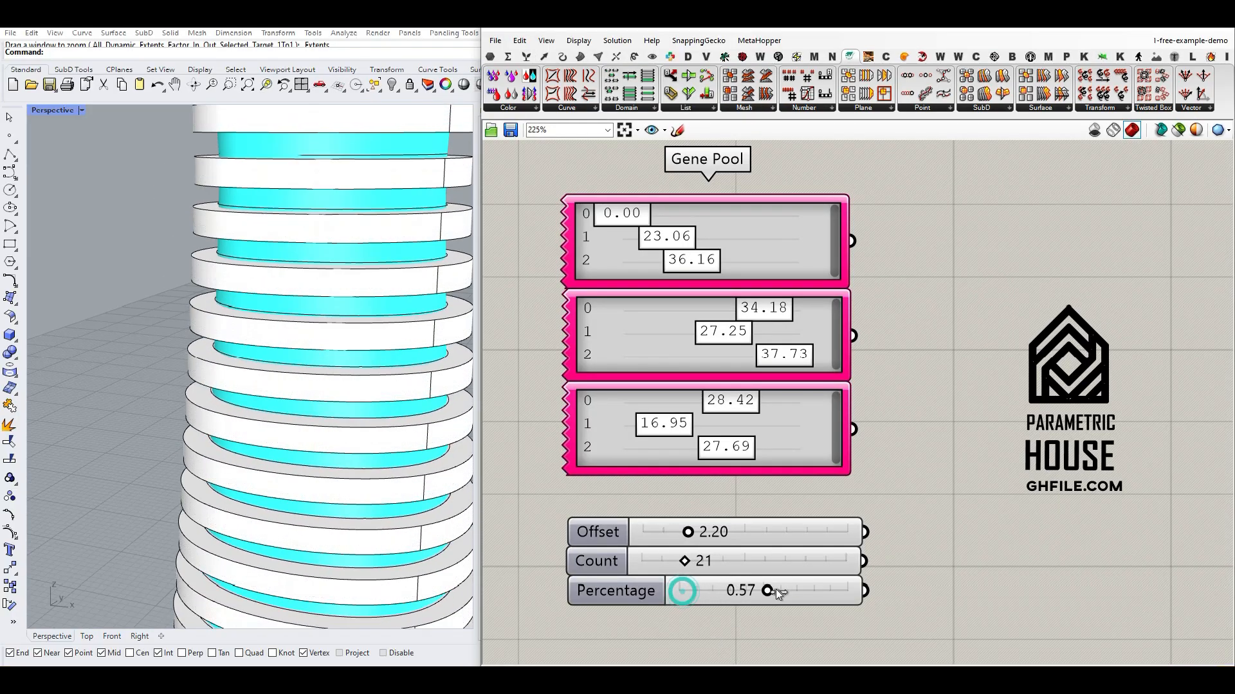
drag(682, 590, 847, 590)
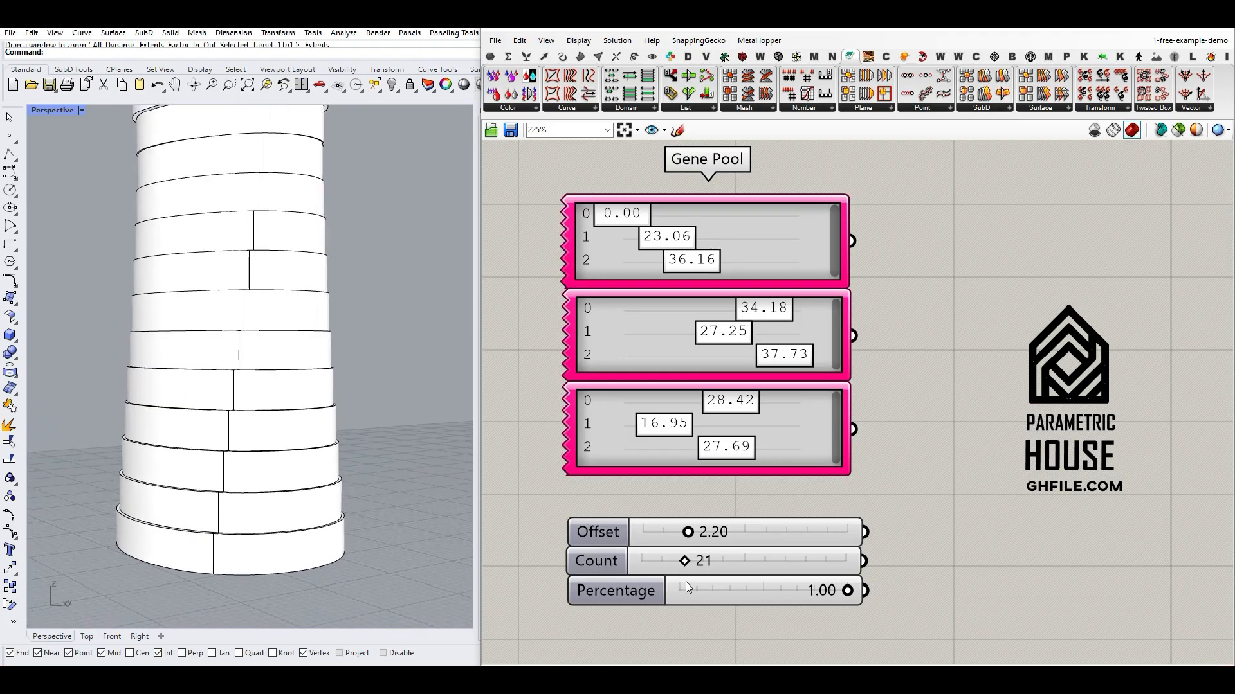
drag(847, 590, 679, 590)
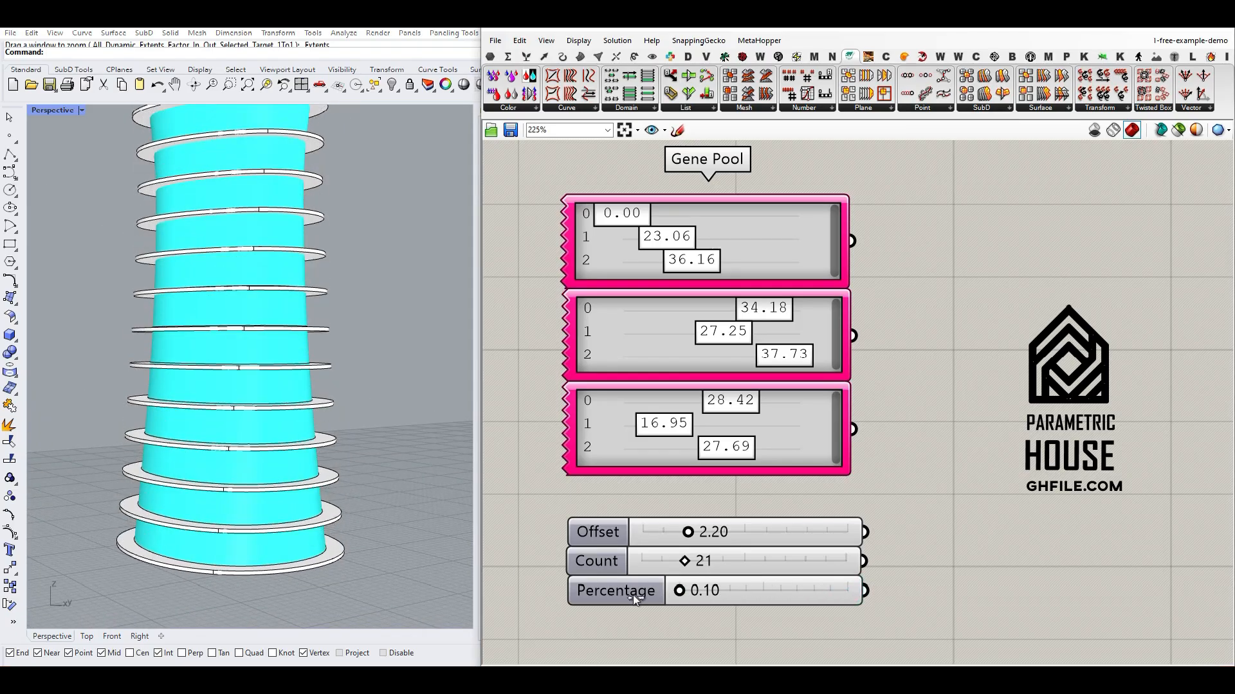
drag(679, 590, 848, 590)
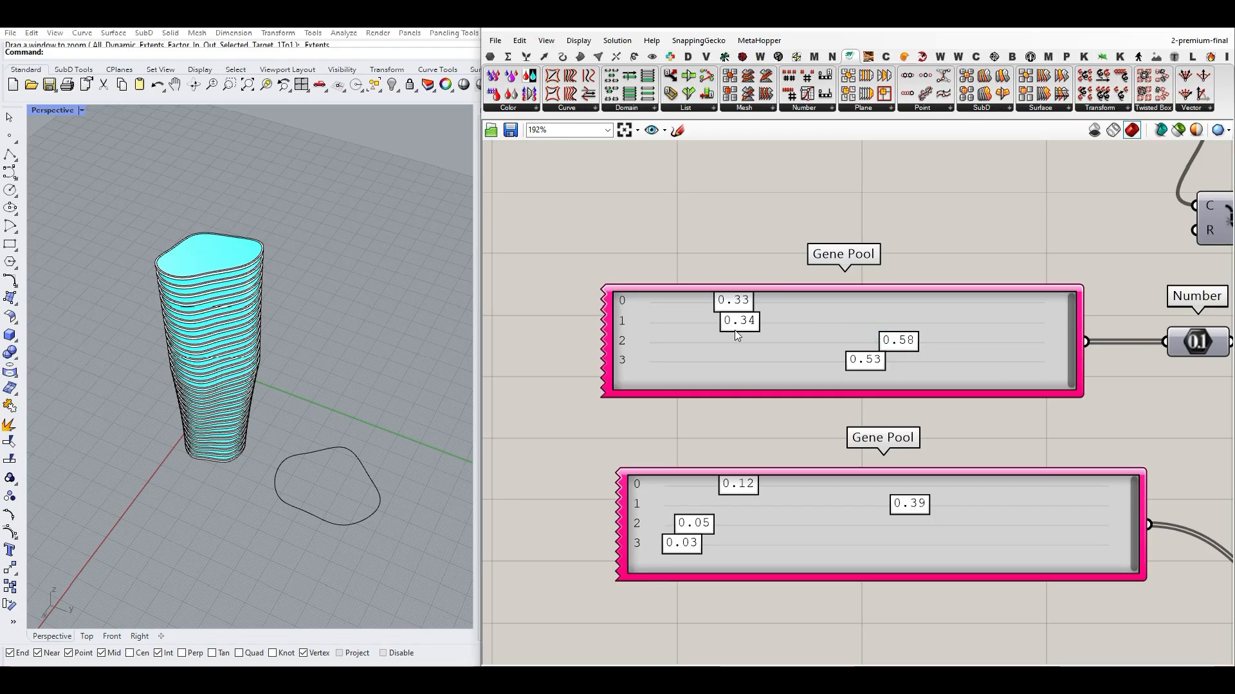
- Change a gene in the premium definition's upper gene pool, twisting the tower's outline
drag(738, 321, 904, 320)
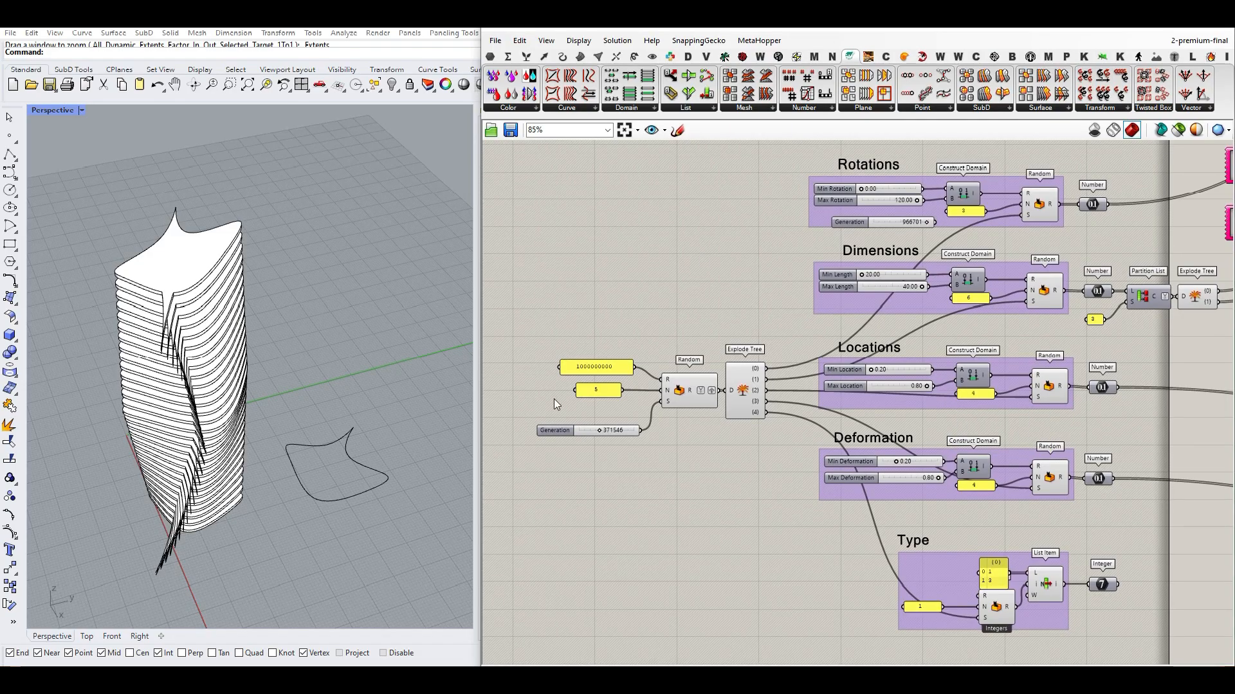
- Drag the main Generation slider to a new seed for a different tower footprint
drag(598, 429, 622, 429)
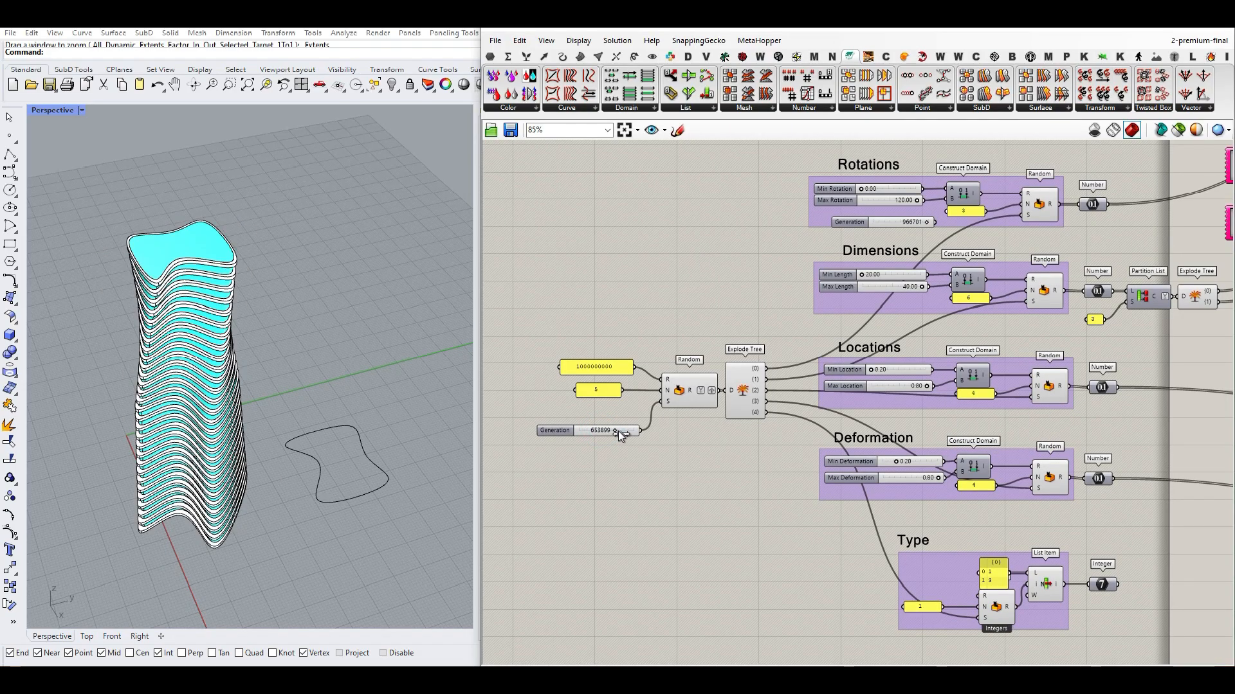
click(602, 430)
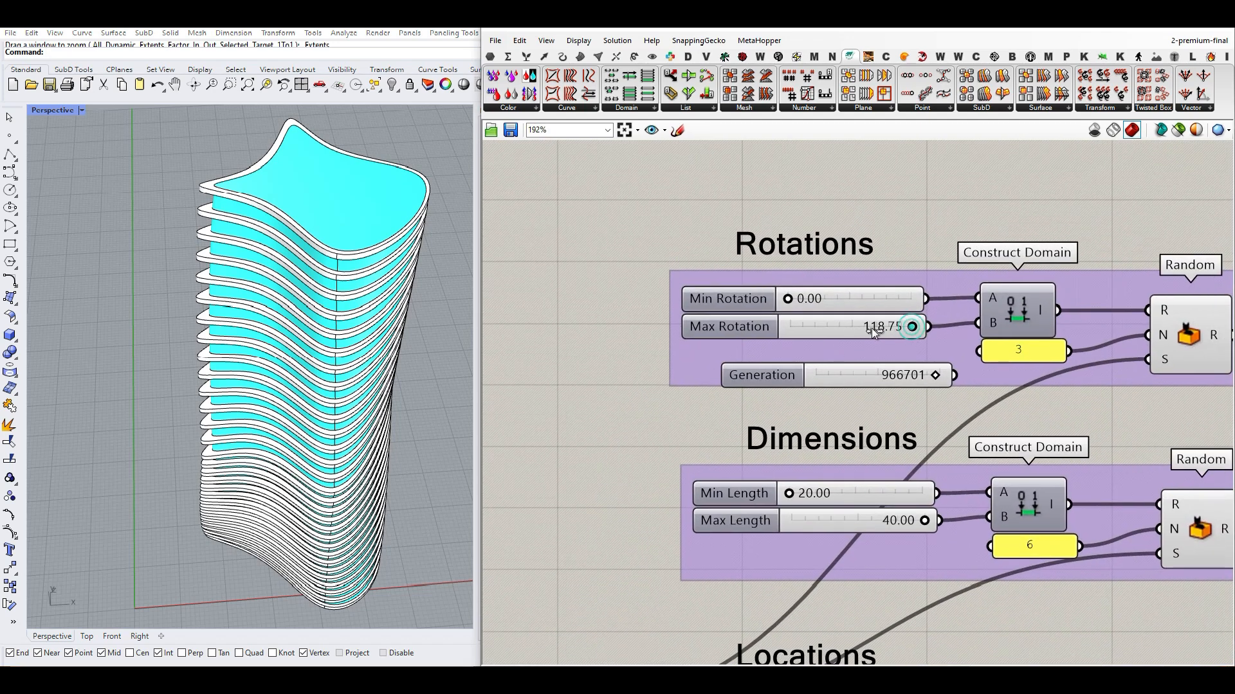
- Lower Max Rotation to 45.46 and pick the Rotations Generation slider to copy for Dimensions
drag(912, 326, 816, 326)
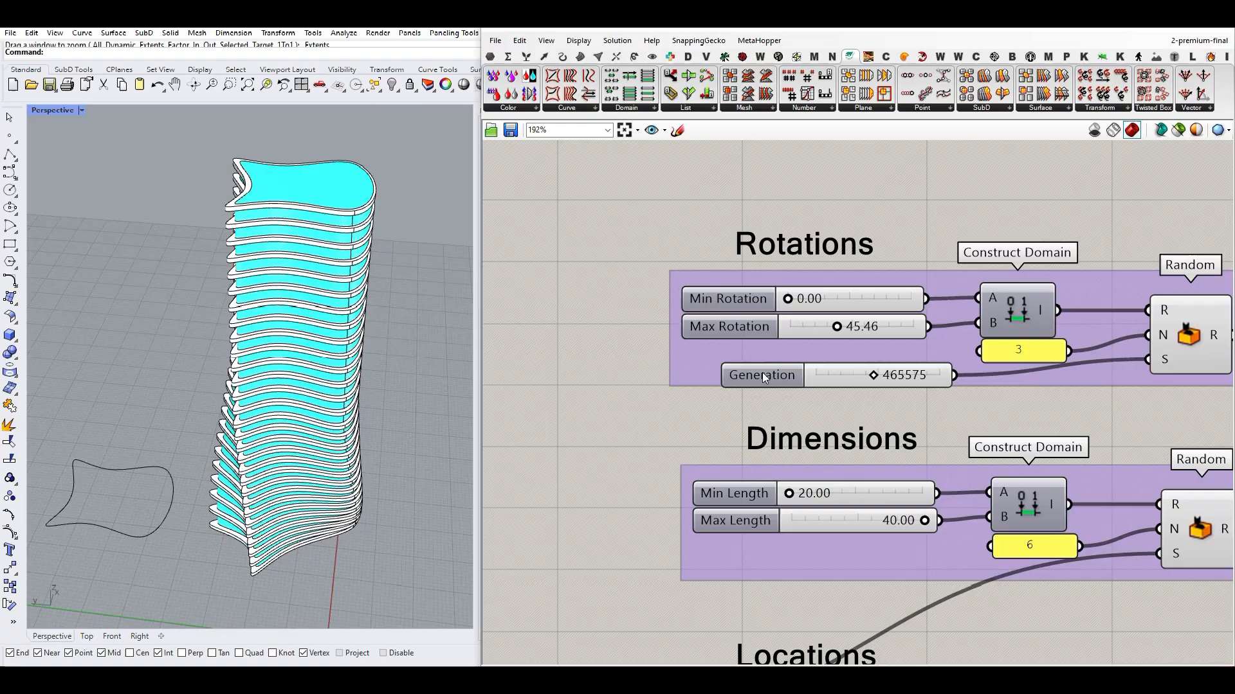
click(760, 374)
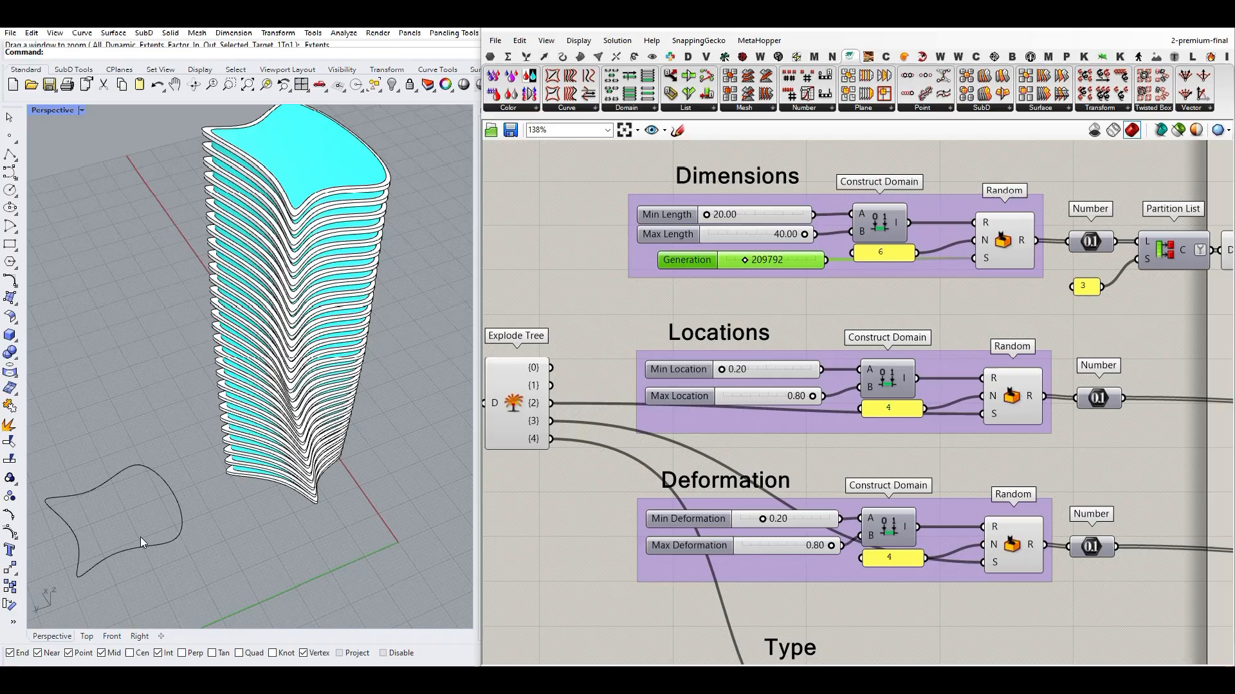
mouse_move(768, 349)
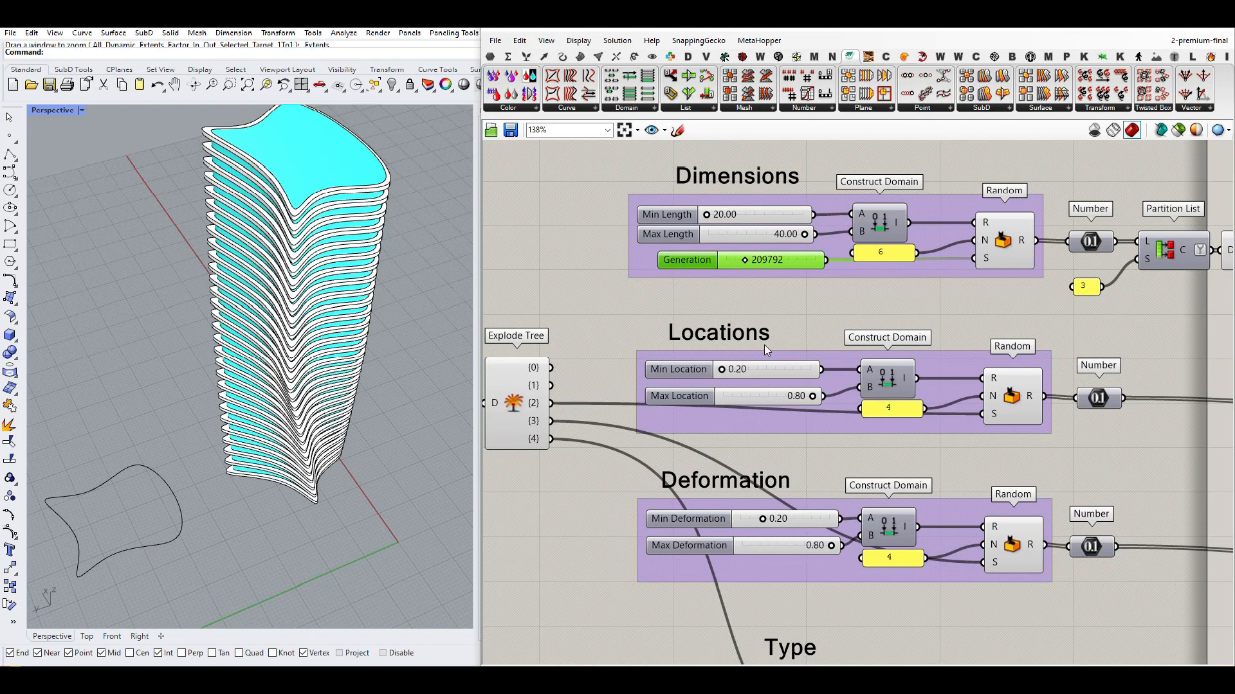
mouse_move(789, 265)
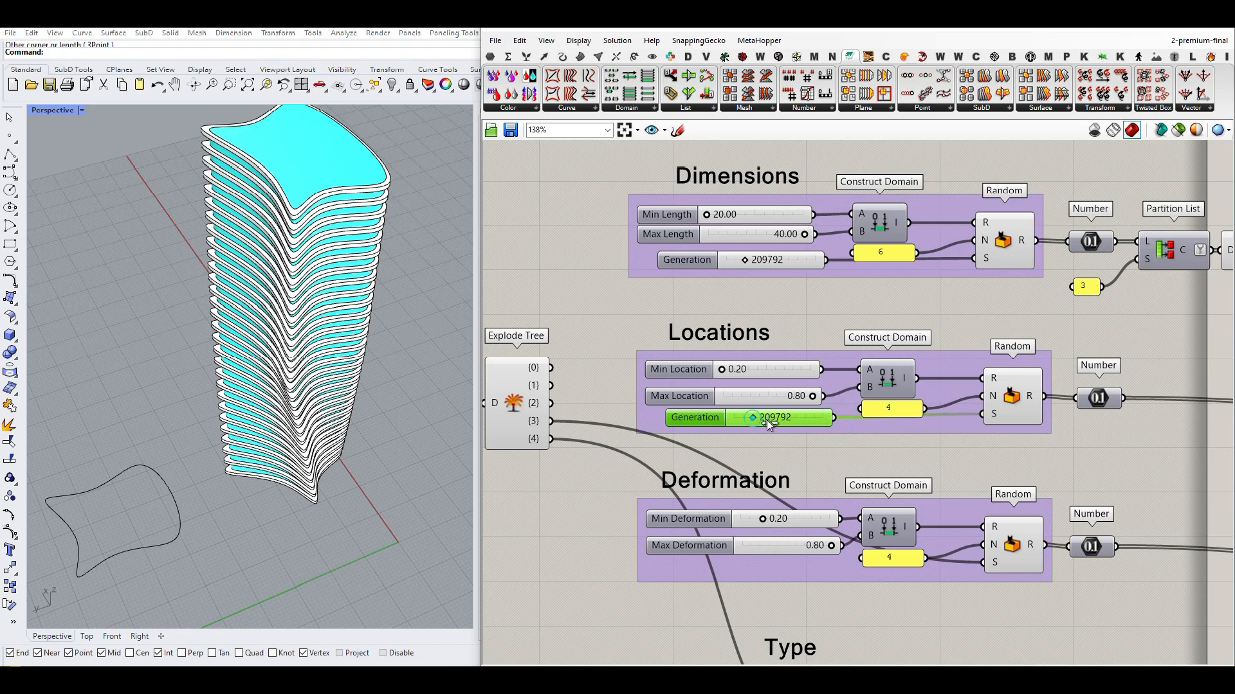
- Set a new Generation seed for Locations and reseed the Deformation values
drag(768, 416, 795, 417)
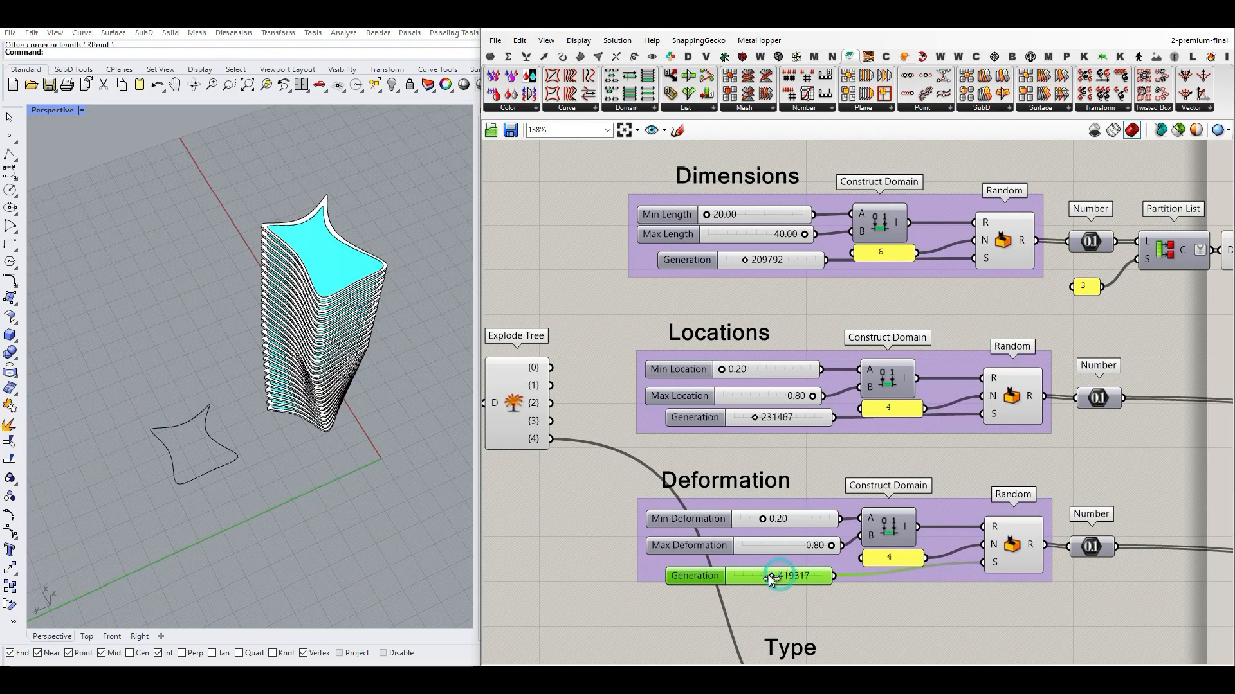
drag(776, 576, 768, 577)
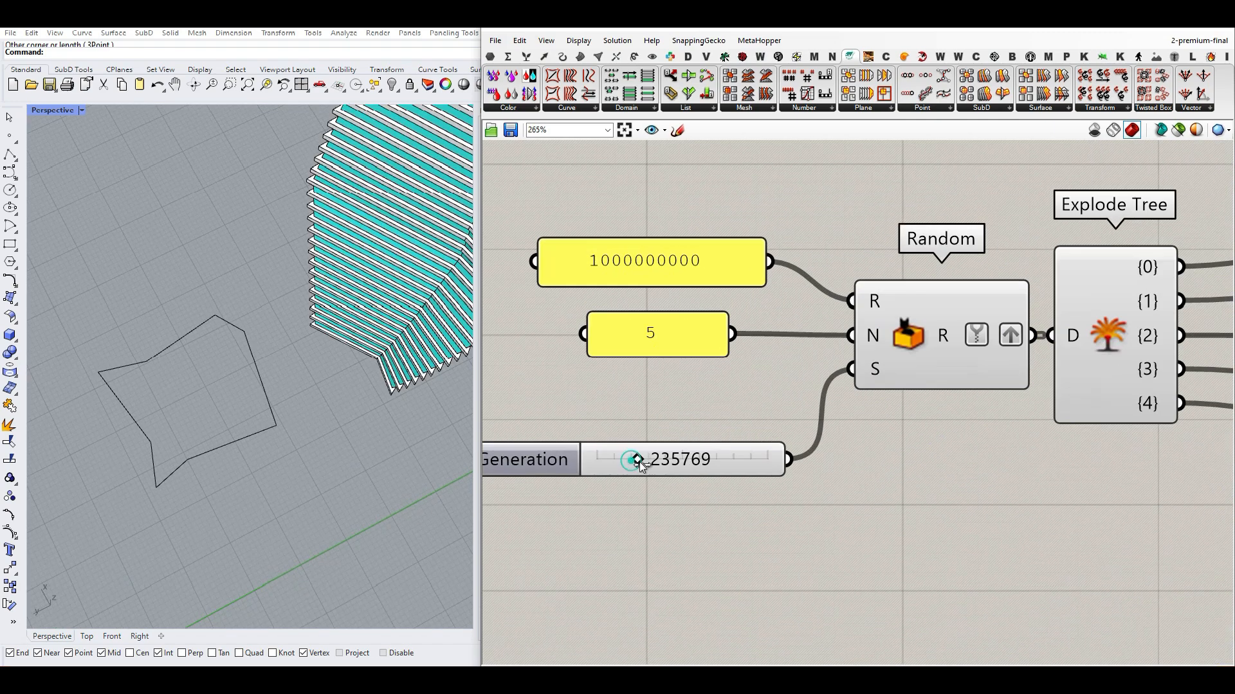
- Drag the main Generation slider to a new seed, giving the tower a star-like footprint
drag(634, 459, 644, 459)
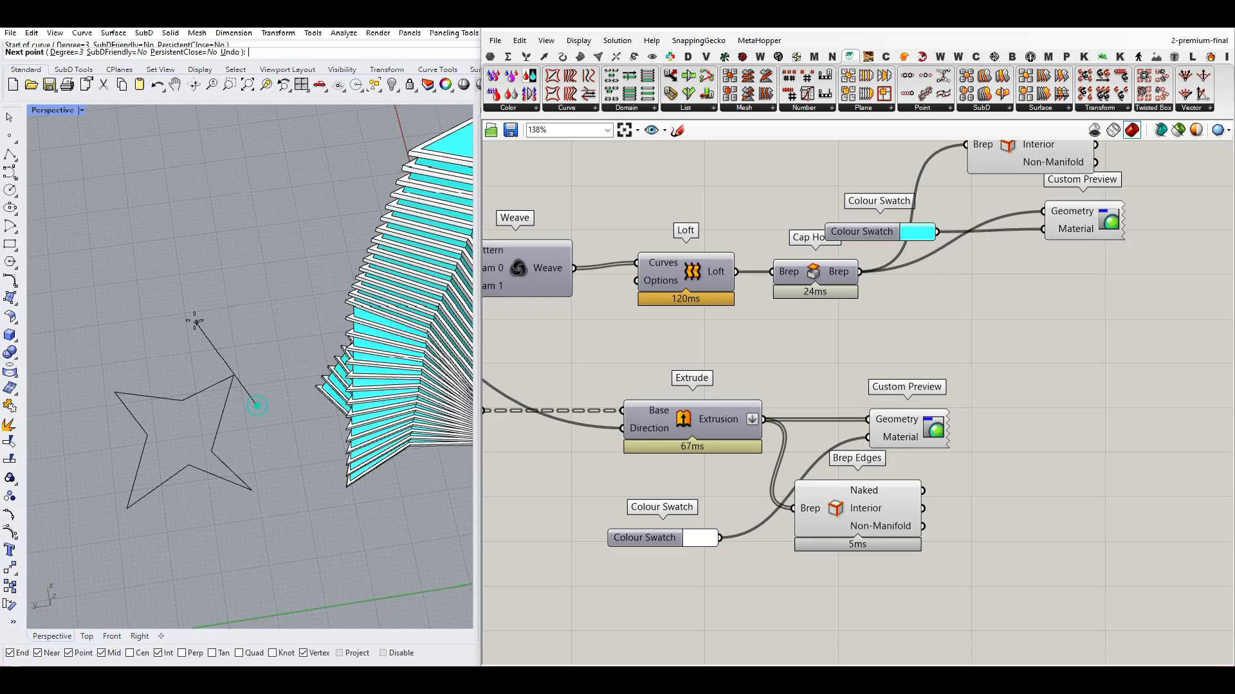
- Place the star's last point, then start Set Multiple Curves on the Curve parameter
click(167, 451)
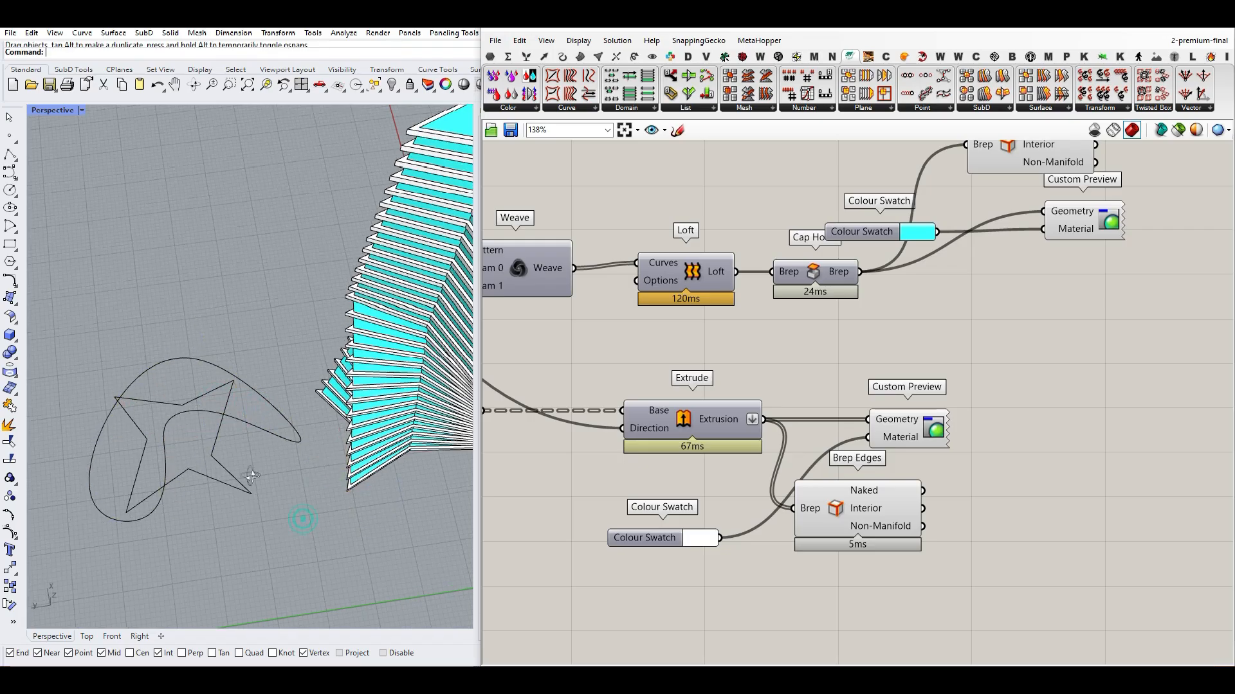
right_click(1023, 243)
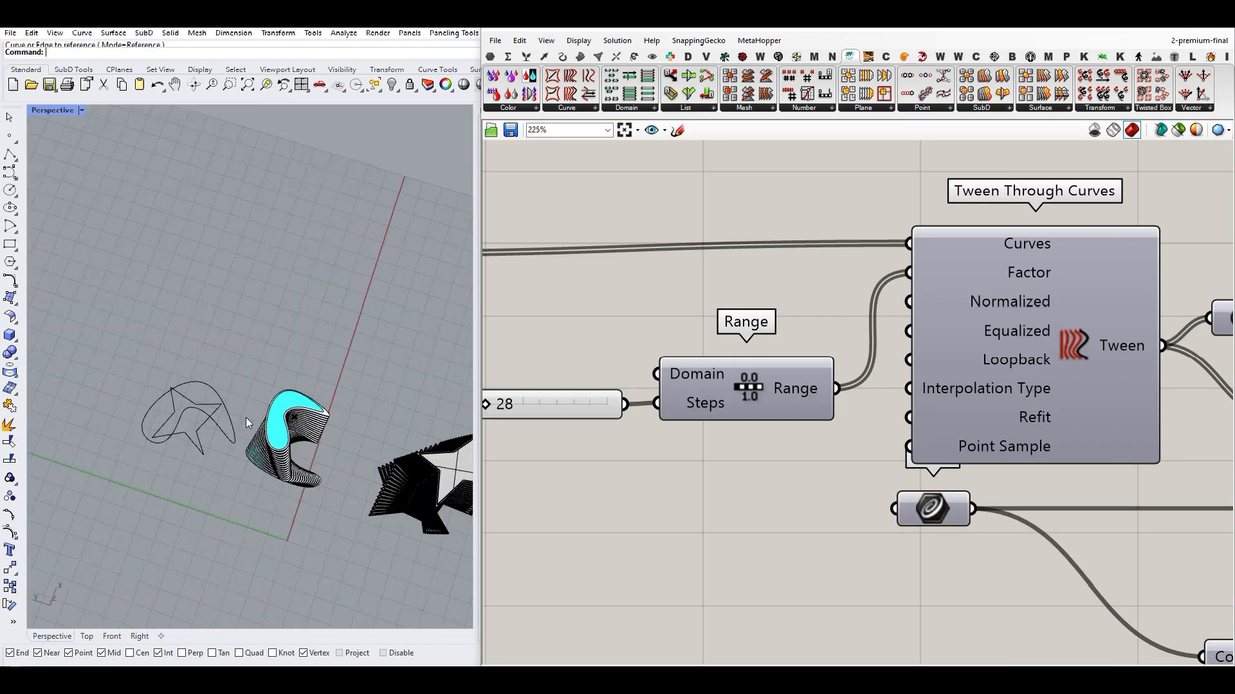
- Pick the star outline in the viewport as a referenced curve for the definition
click(190, 416)
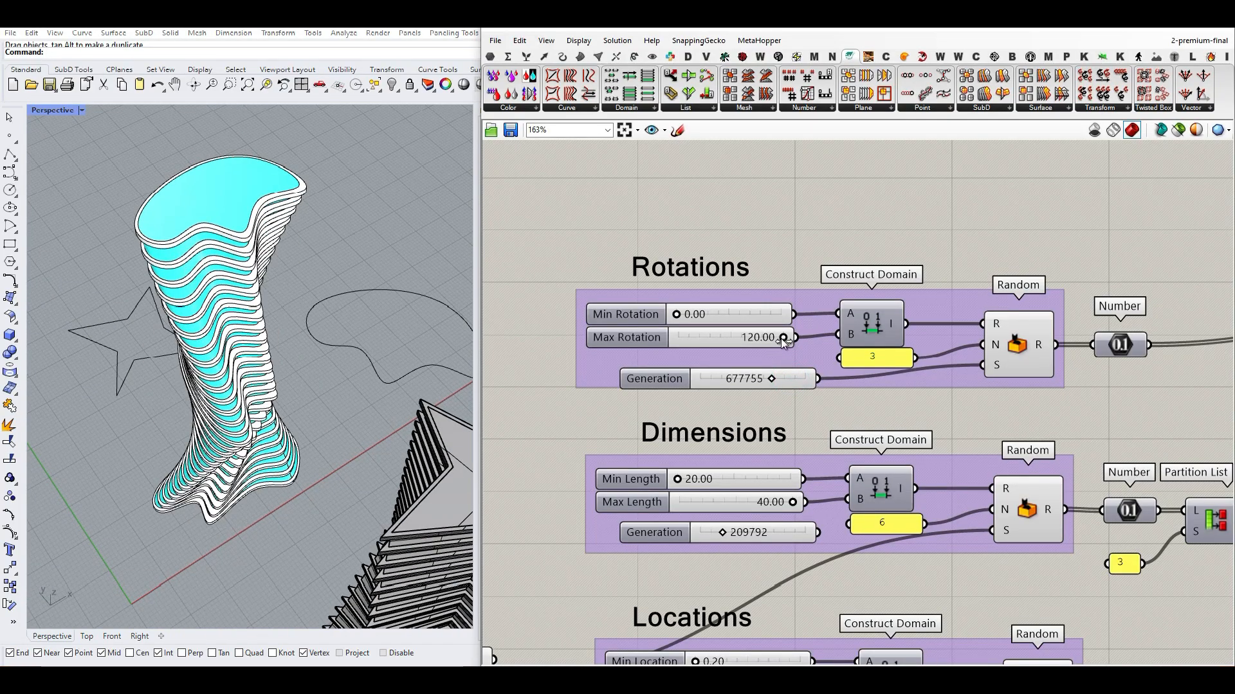
- Lower Max Rotation to 61.04 and confirm a wider domain for the Max Length slider
drag(787, 337, 732, 337)
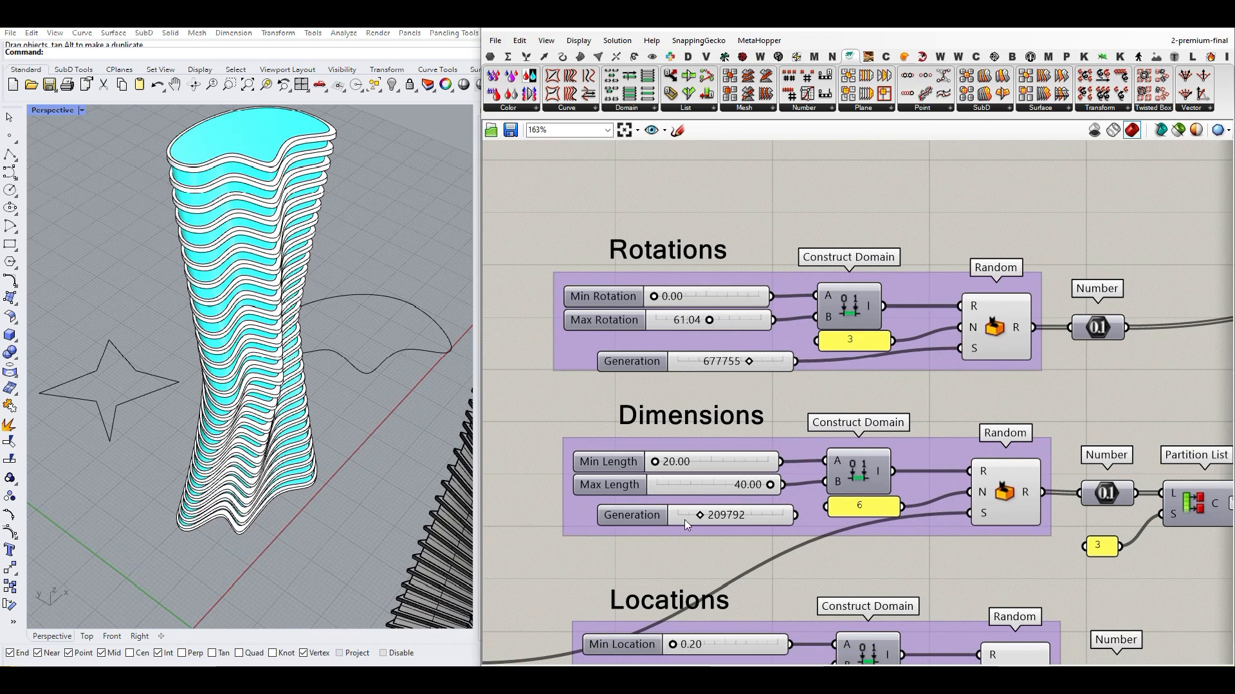
drag(795, 516, 938, 519)
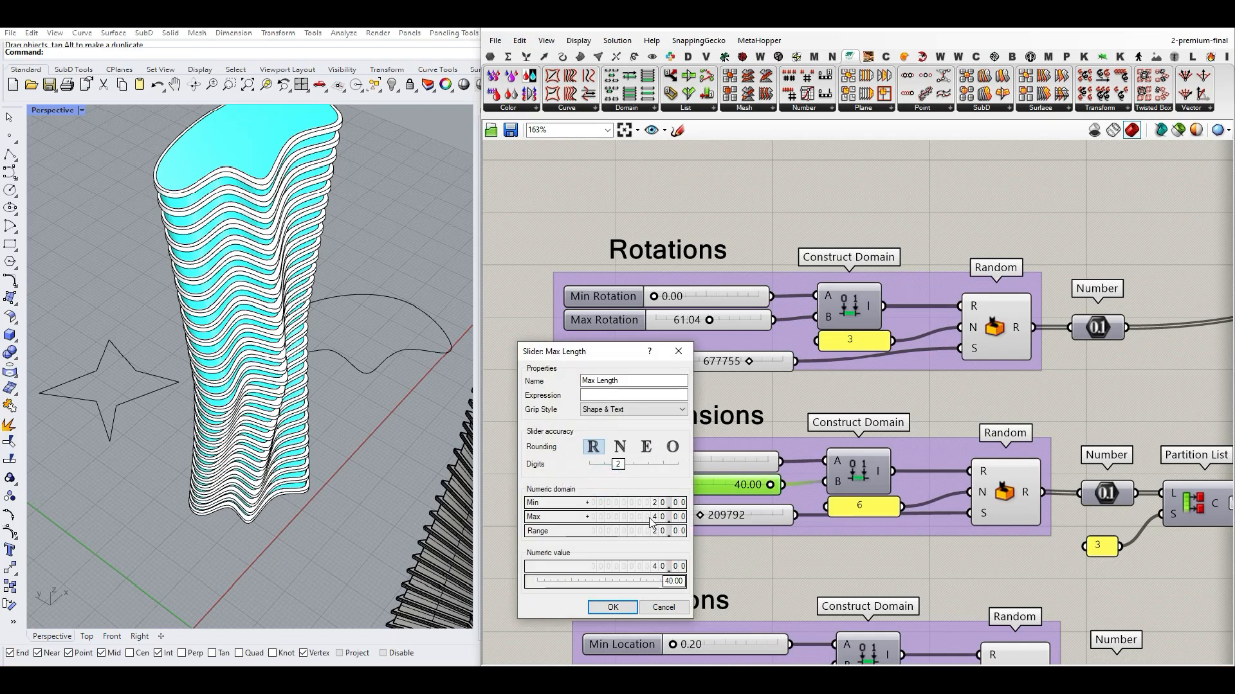
click(612, 607)
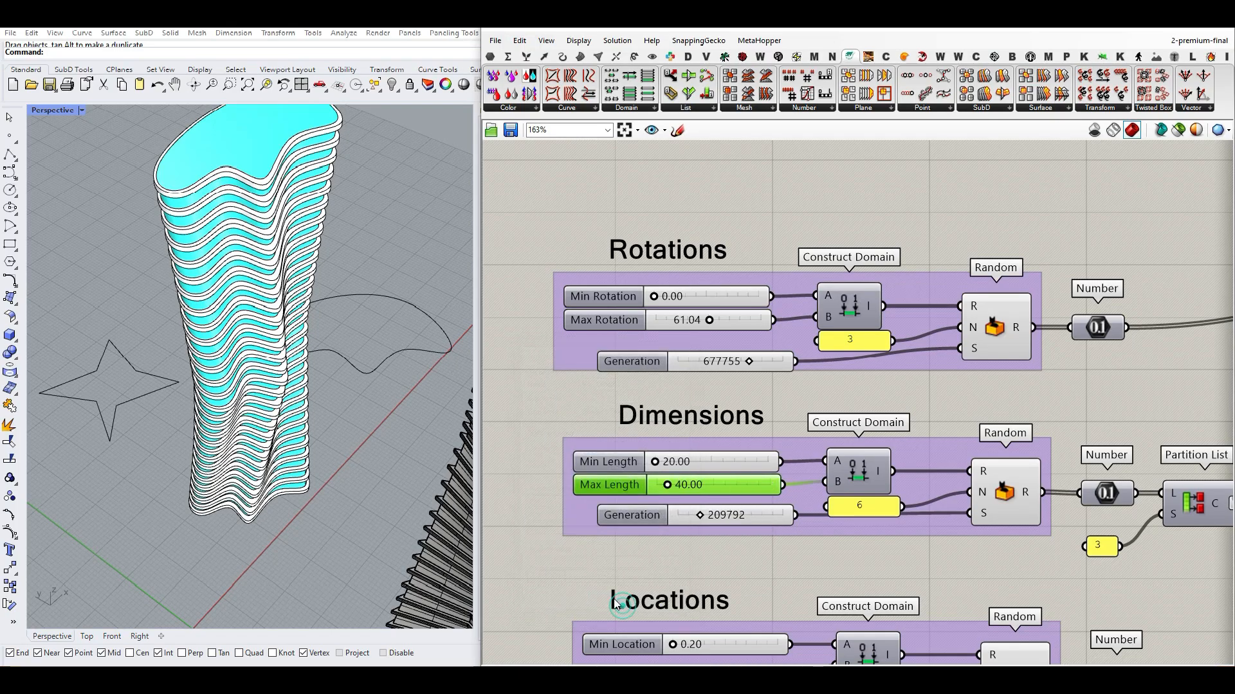
- Set Max Length to 96.29 and reseed the Dimensions generation for a broader tower
drag(724, 485, 697, 485)
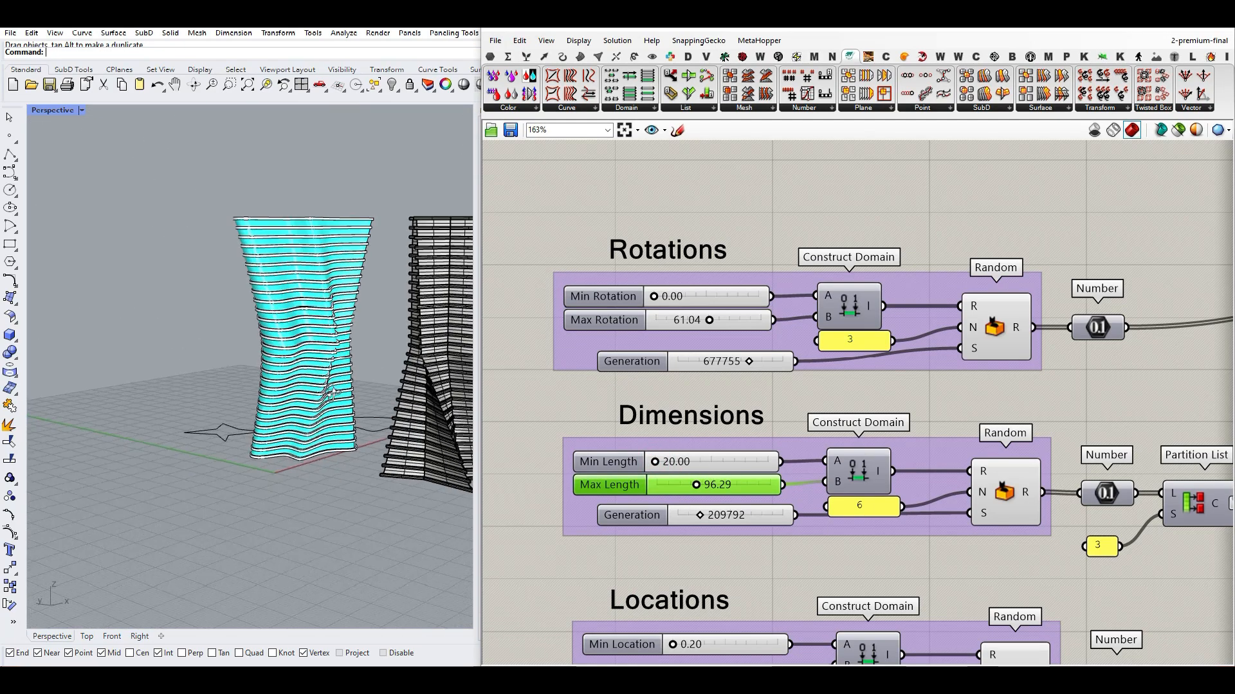
drag(697, 514, 701, 514)
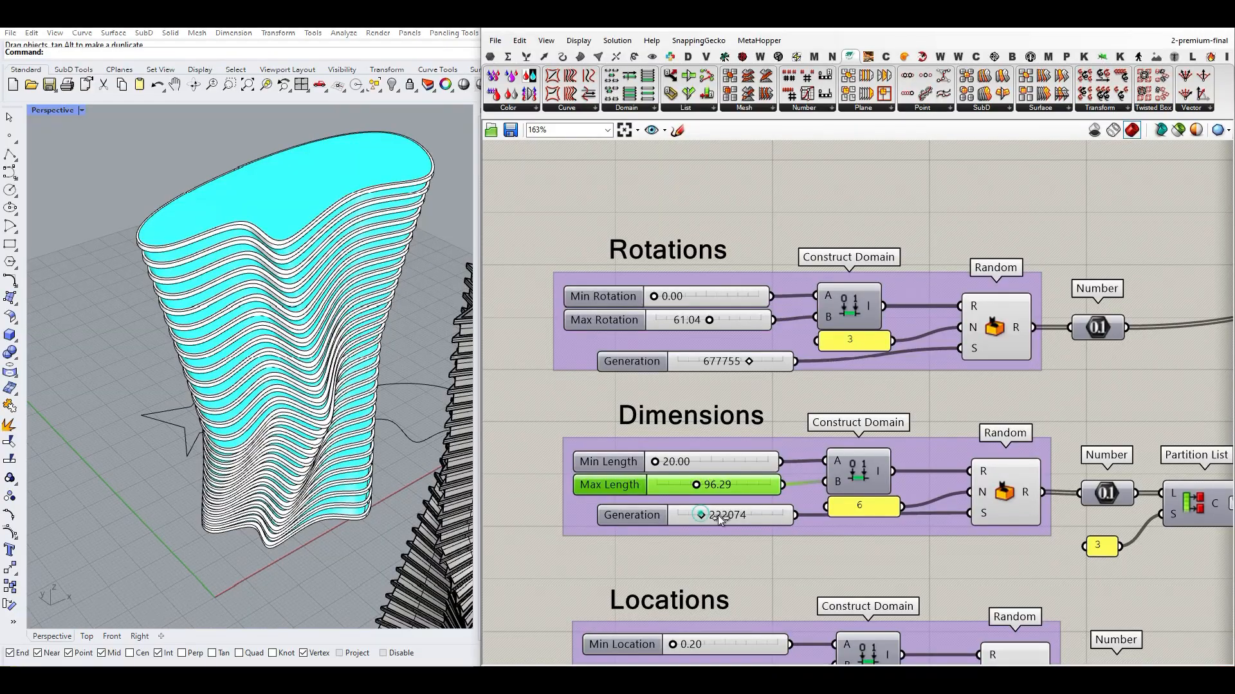